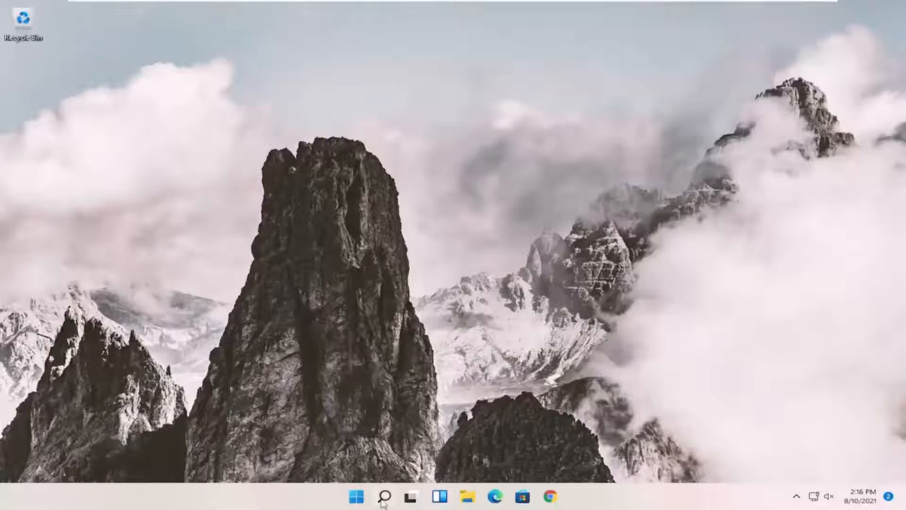
# - Search for regedit and run Registry Editor as administrator
pyautogui.click(378, 496)
pyautogui.write('regedit')
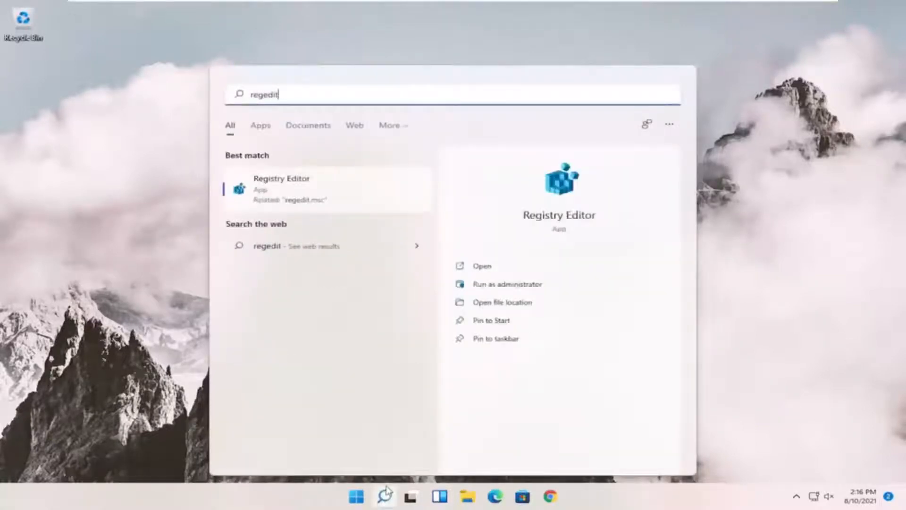
pyautogui.moveTo(284, 191)
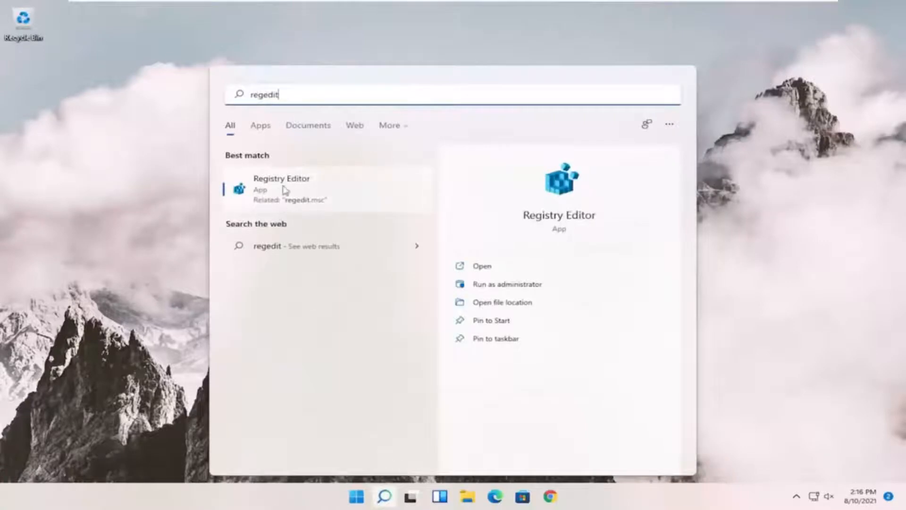
pyautogui.rightClick(282, 188)
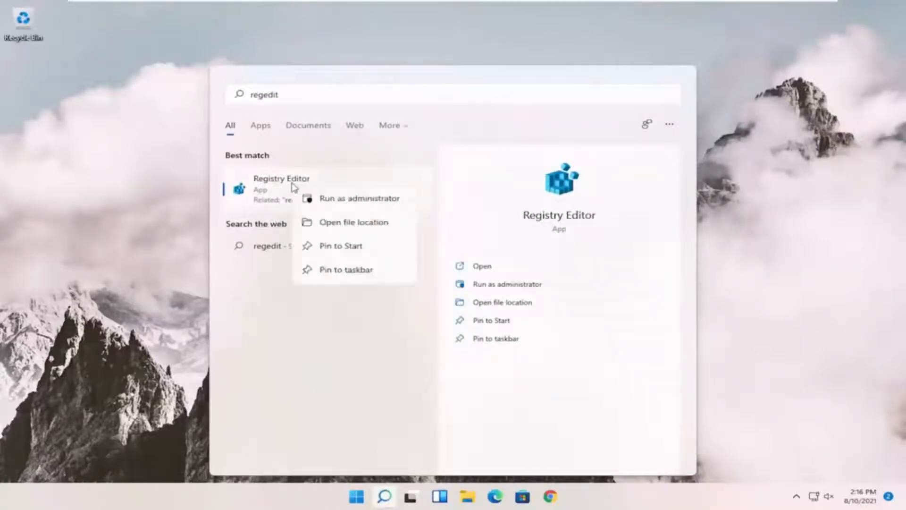
pyautogui.click(360, 197)
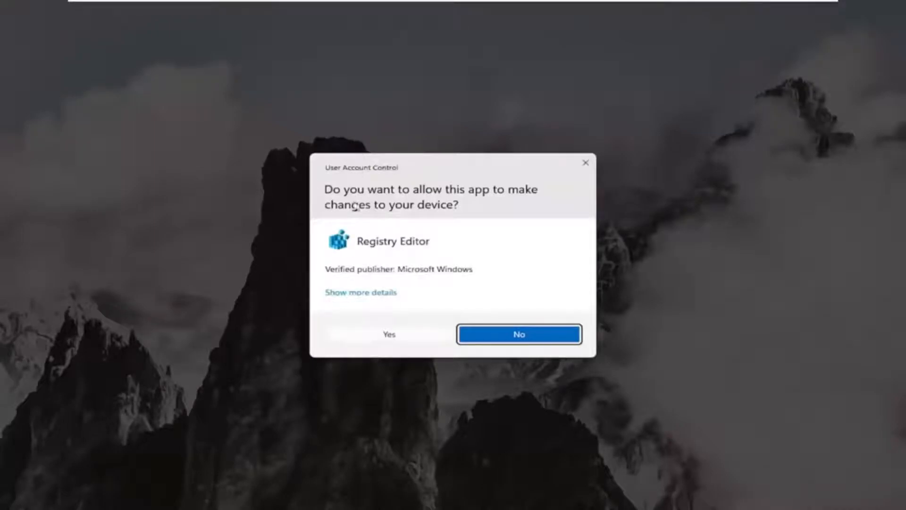
# - Approve the User Account Control prompt for Registry Editor
pyautogui.click(388, 335)
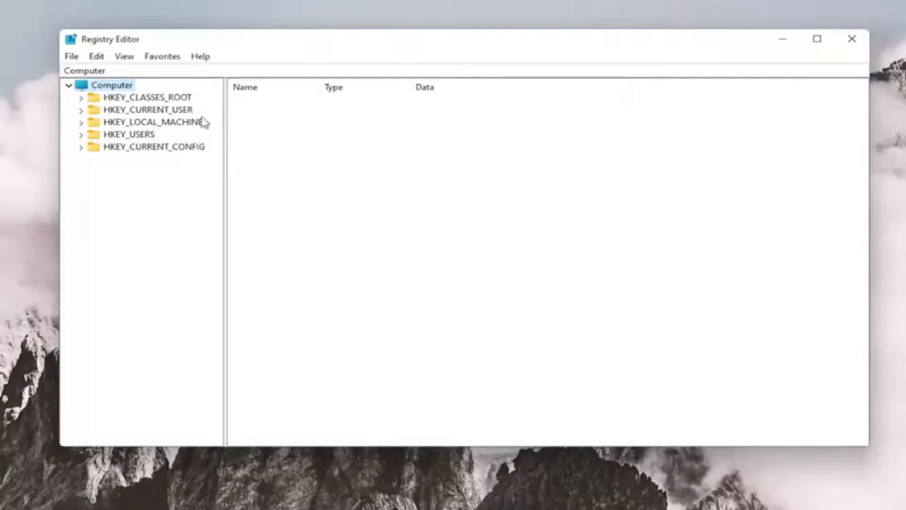
pyautogui.click(71, 56)
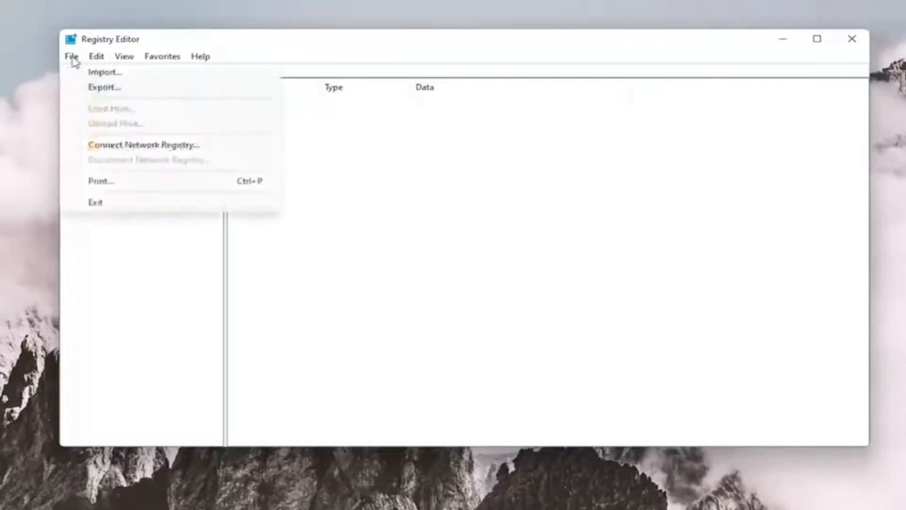
pyautogui.click(104, 87)
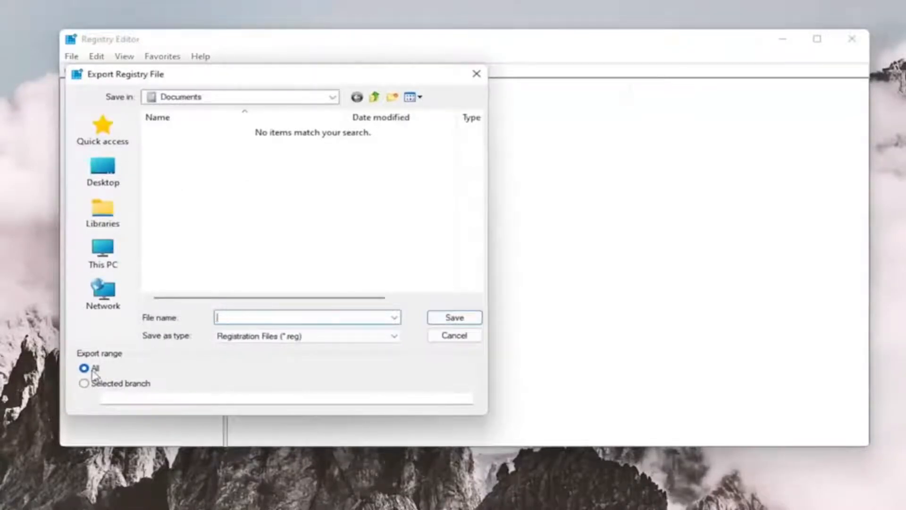
pyautogui.click(102, 253)
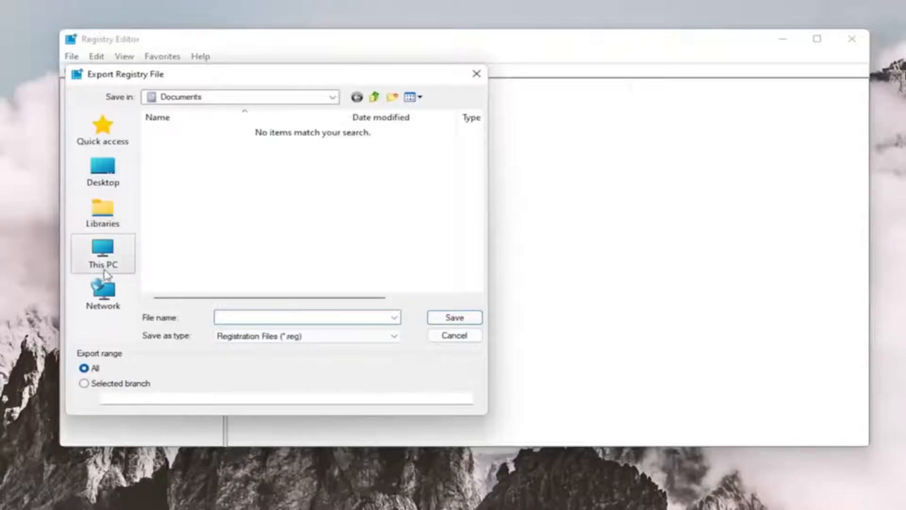
pyautogui.moveTo(214, 294)
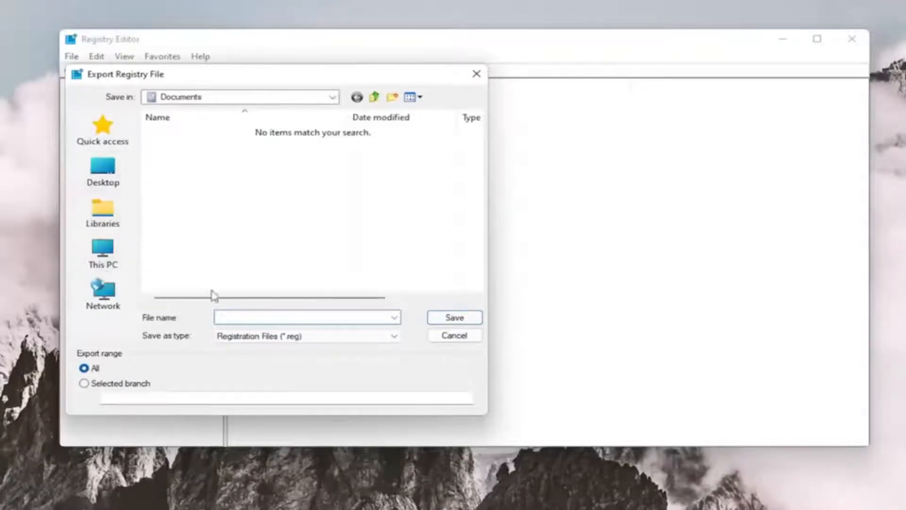
pyautogui.click(454, 335)
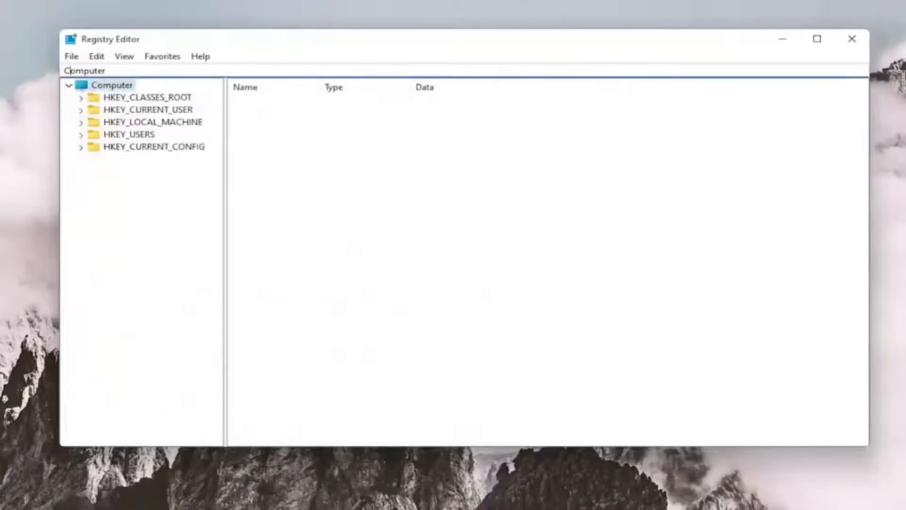
pyautogui.click(71, 56)
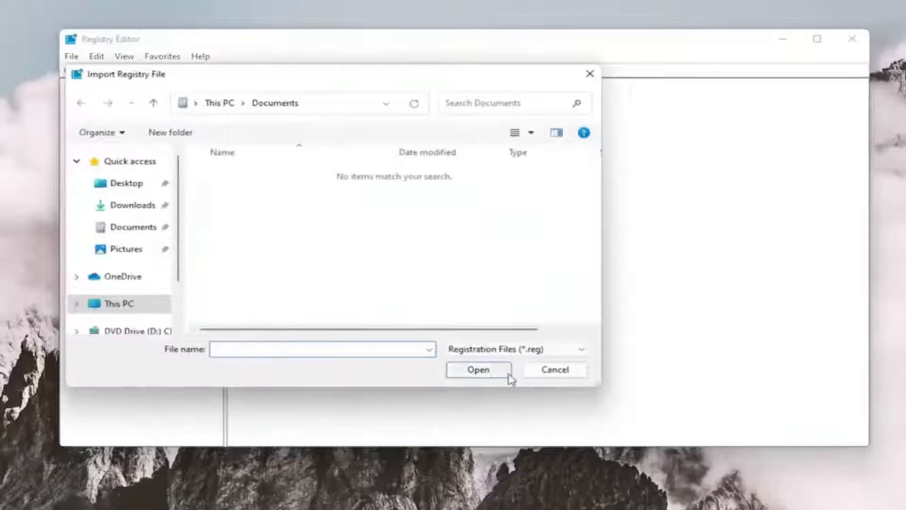
pyautogui.click(553, 369)
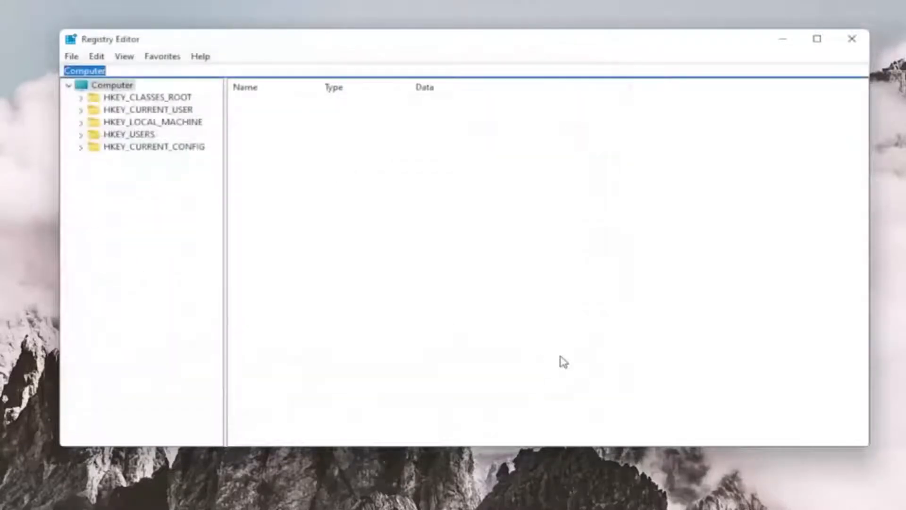
pyautogui.moveTo(239, 318)
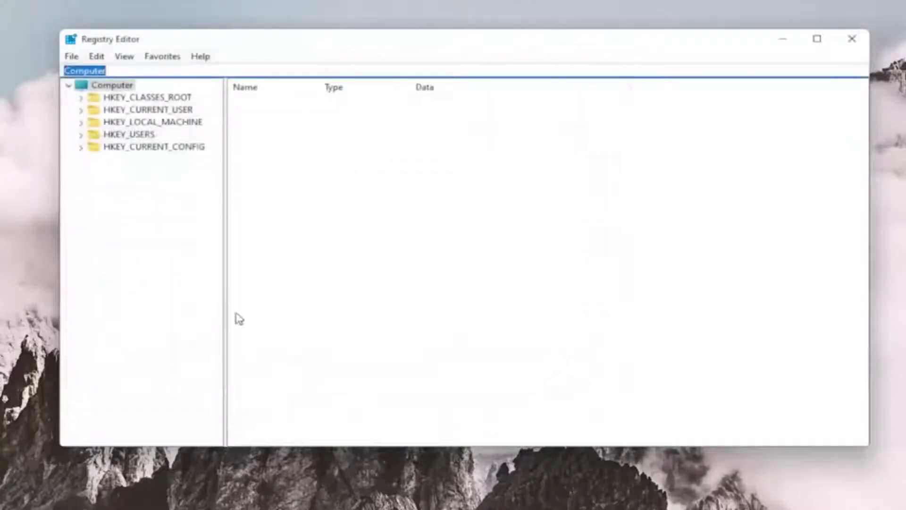
# - Expand HKEY_CLASSES_ROOT and expand Msi.Package to show DefaultIcon, shell and shellex
pyautogui.click(147, 98)
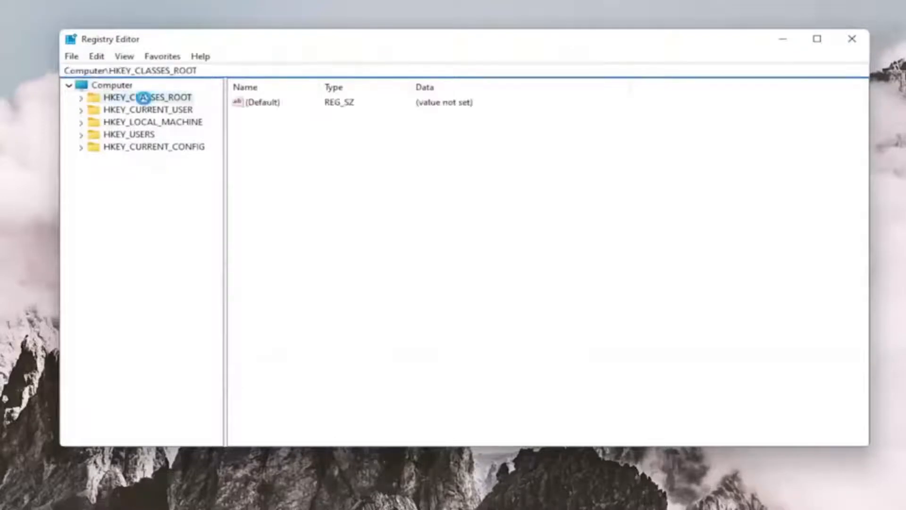
pyautogui.click(82, 97)
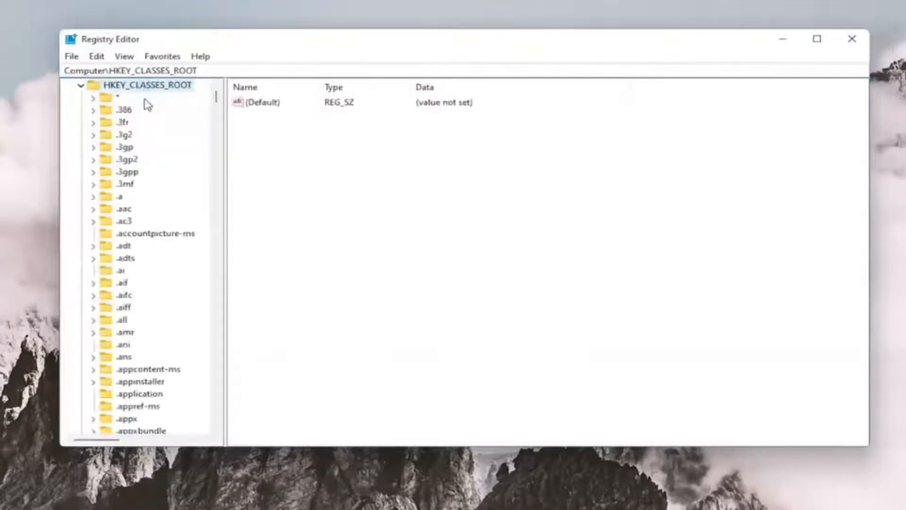
pyautogui.scroll(-3)
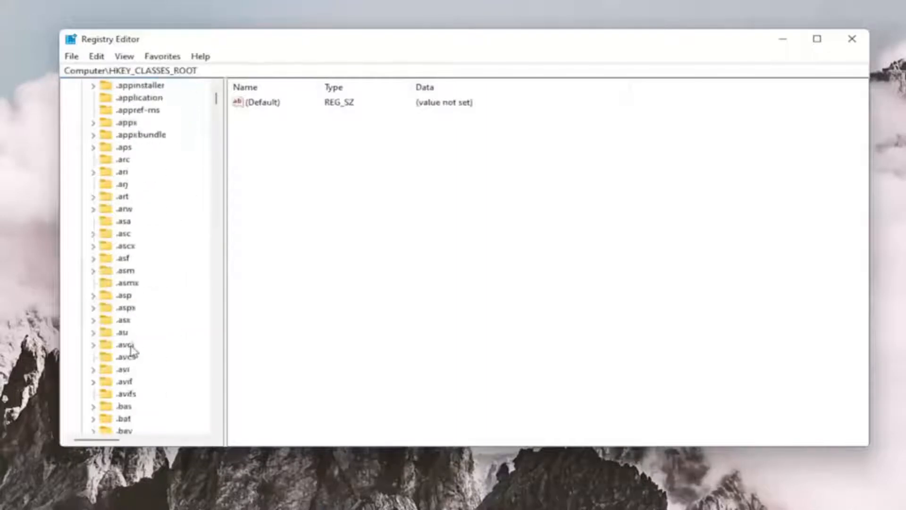
pyautogui.scroll(-3)
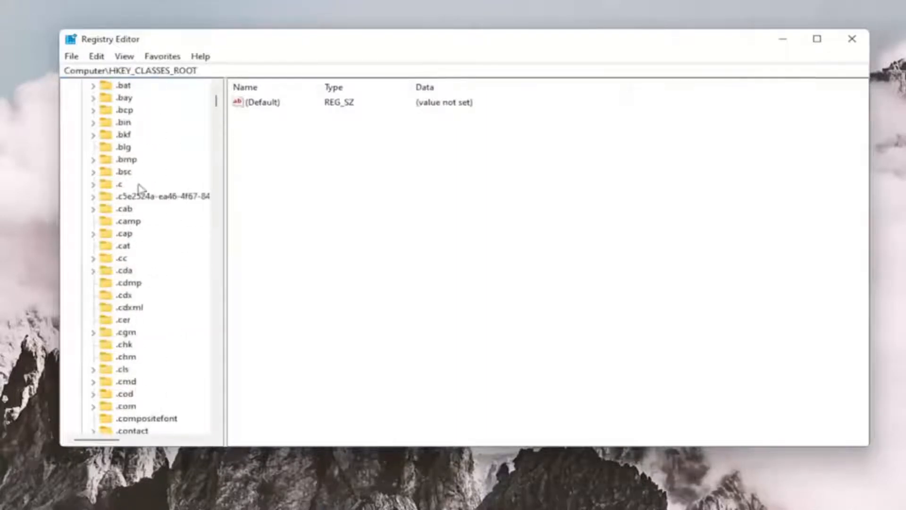
pyautogui.click(163, 196)
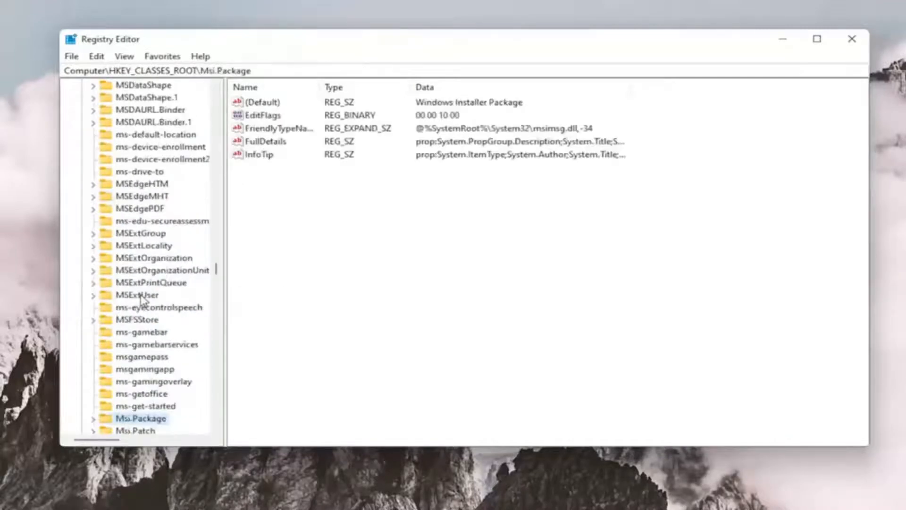
pyautogui.moveTo(128, 355)
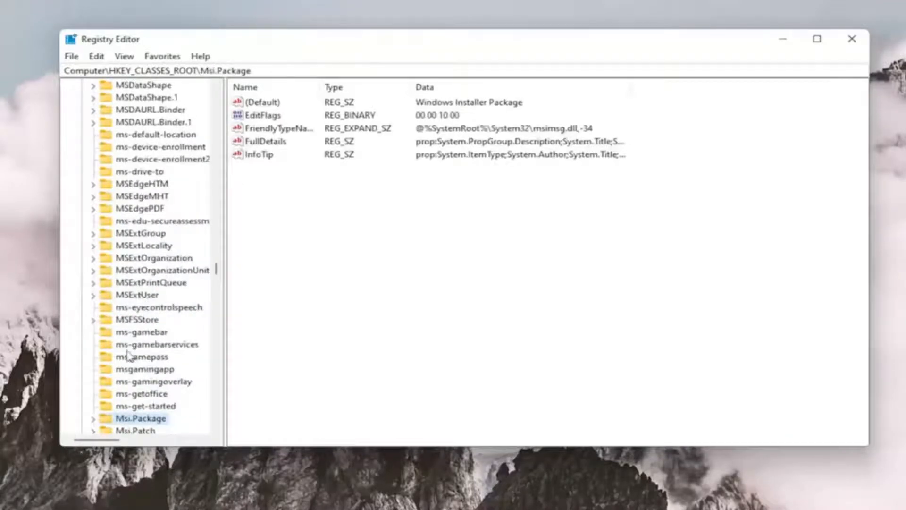
pyautogui.scroll(-3)
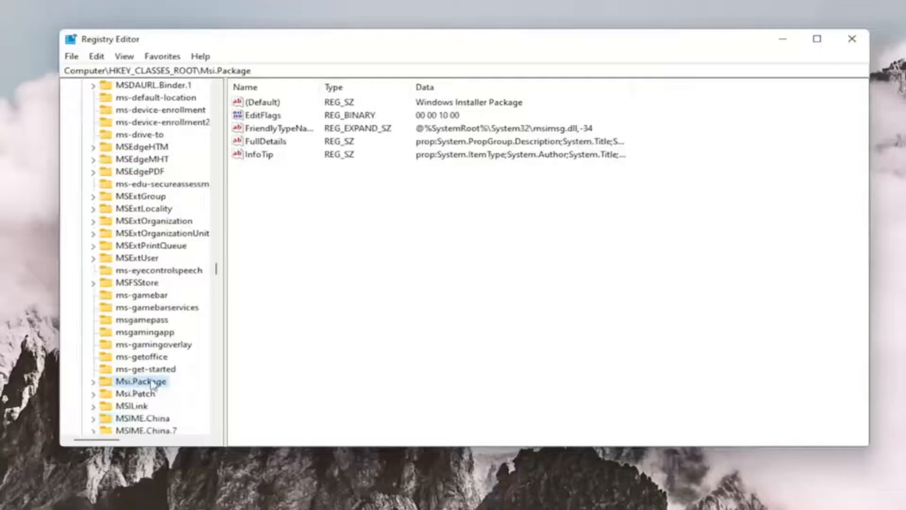
pyautogui.moveTo(137, 395)
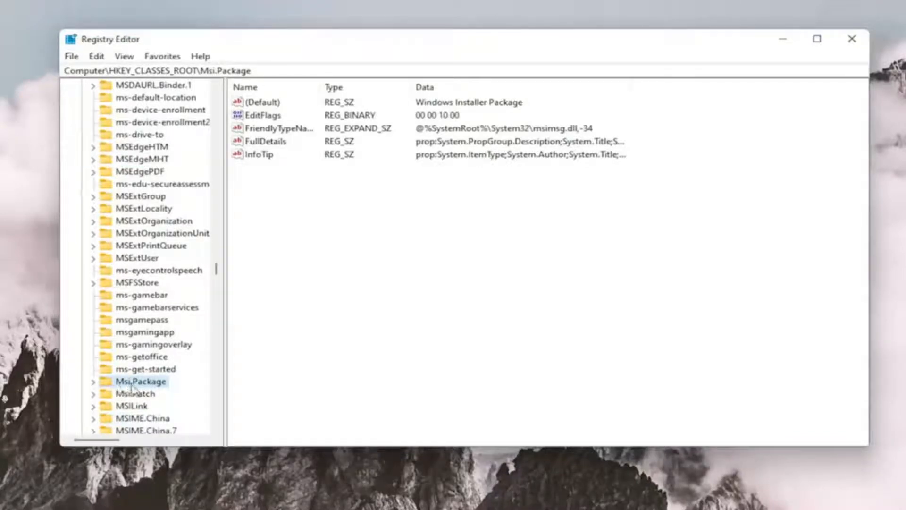
pyautogui.moveTo(145, 221)
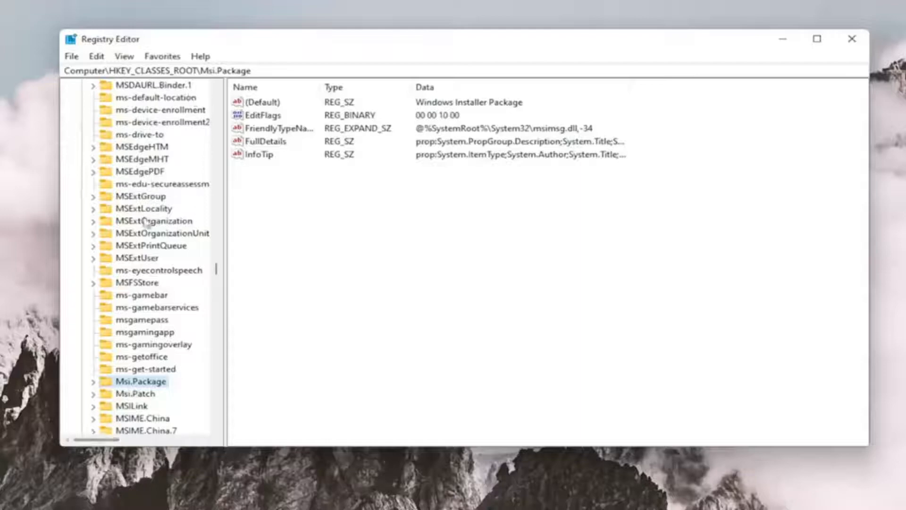
pyautogui.scroll(3)
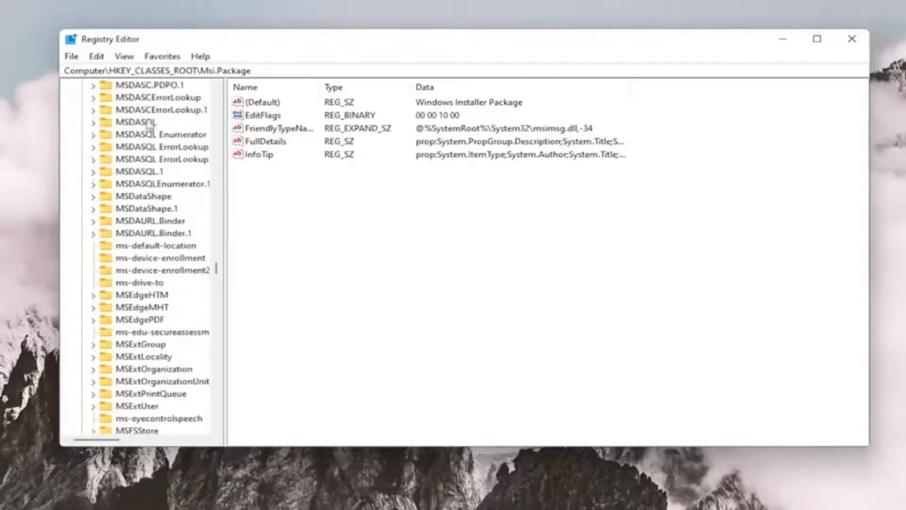
pyautogui.scroll(-3)
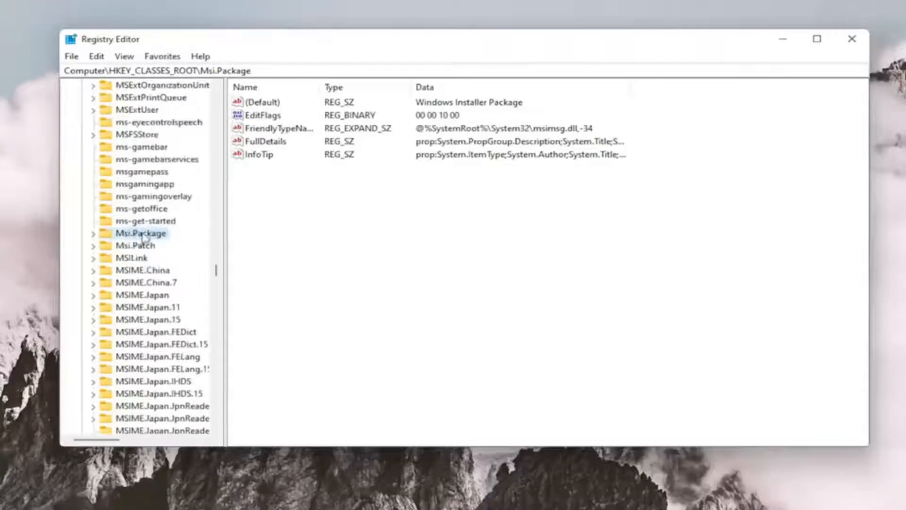
pyautogui.moveTo(141, 232)
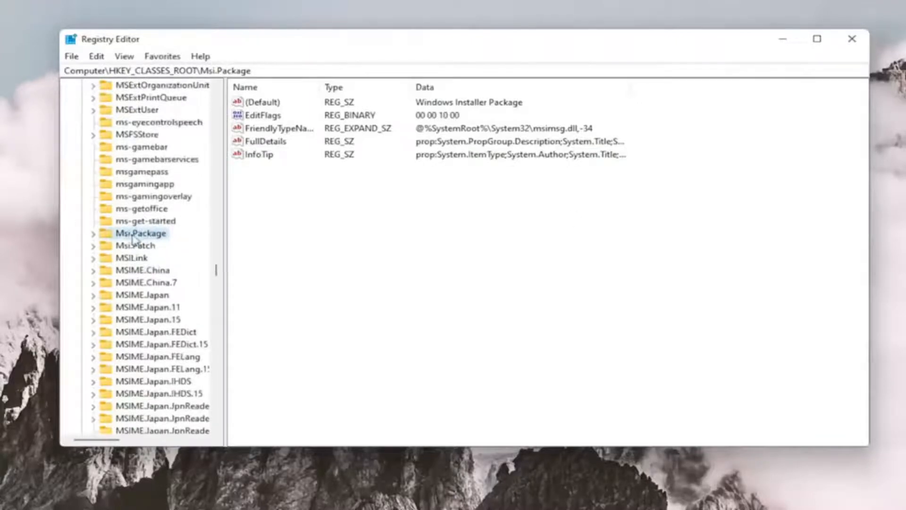
pyautogui.click(93, 233)
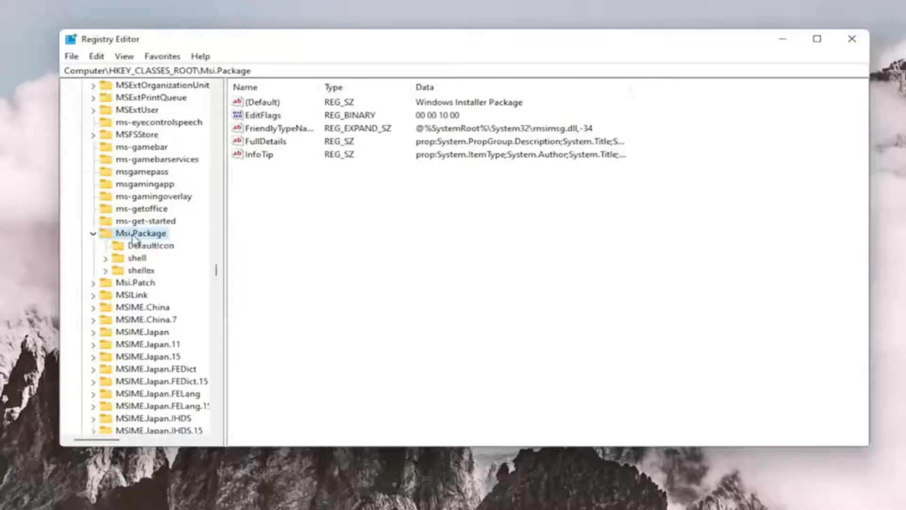
pyautogui.moveTo(139, 264)
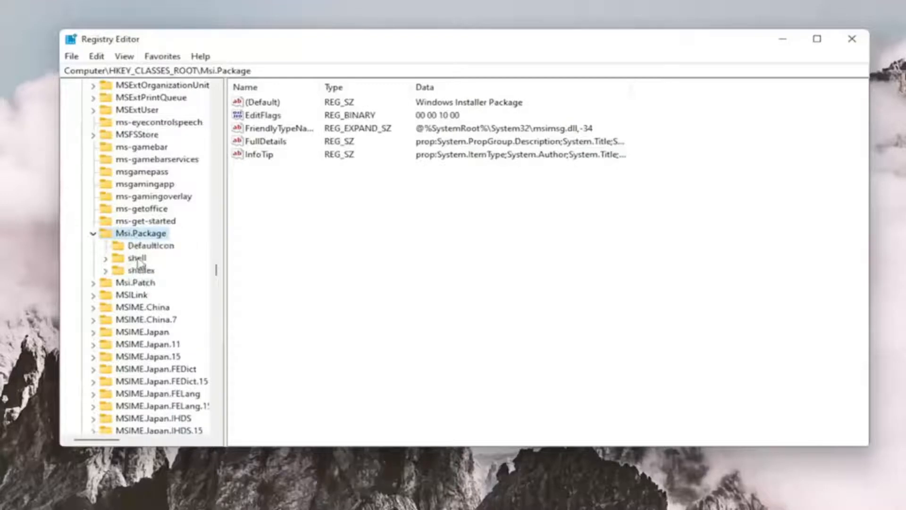
# - Create a new key named 'runas' under Msi.Package\shell
pyautogui.click(137, 257)
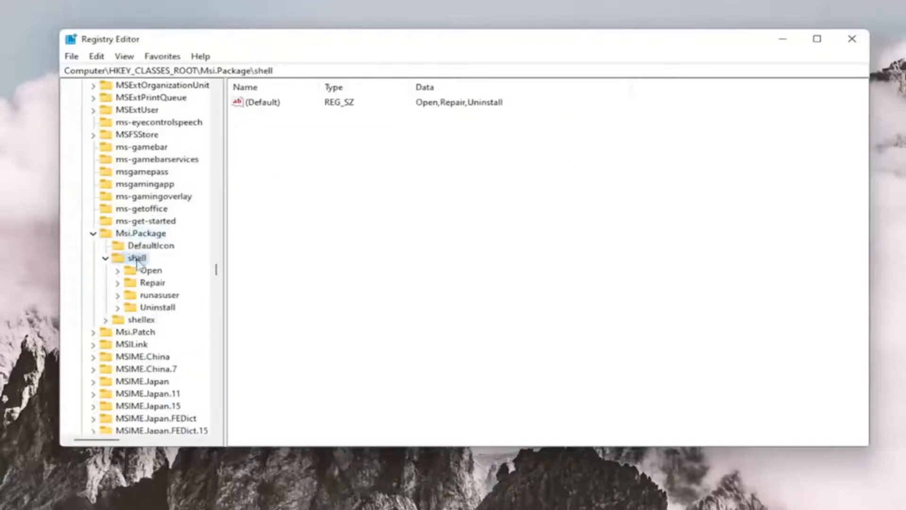
pyautogui.rightClick(136, 257)
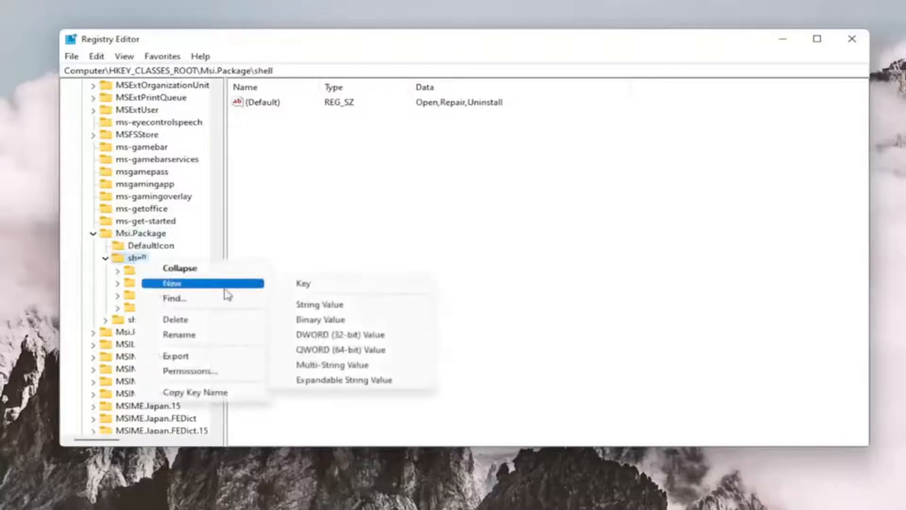
pyautogui.click(303, 283)
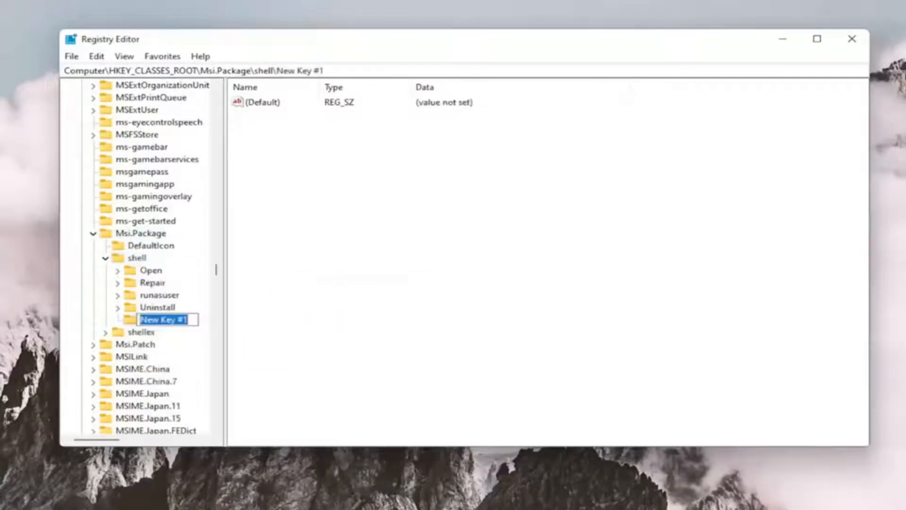
pyautogui.write('runas')
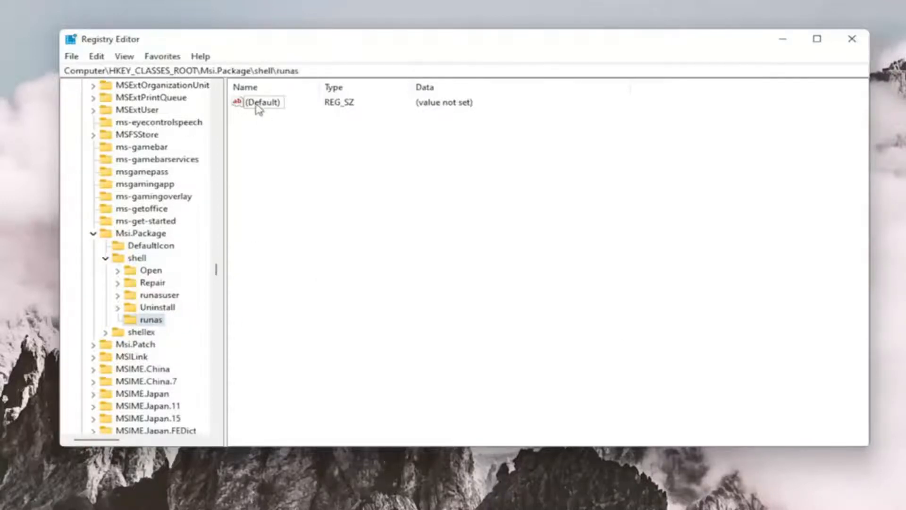
# - Set runas (Default) value data to 'install as &administrator'
pyautogui.click(262, 103)
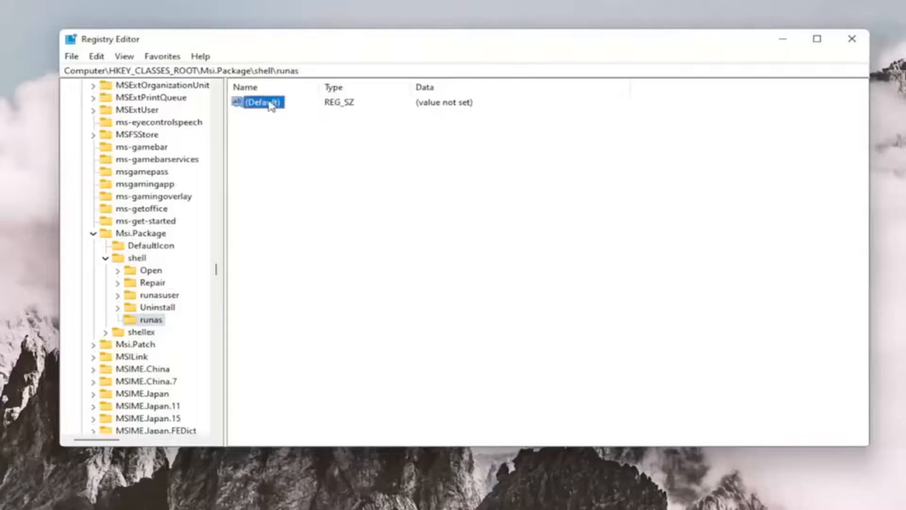
pyautogui.doubleClick(263, 103)
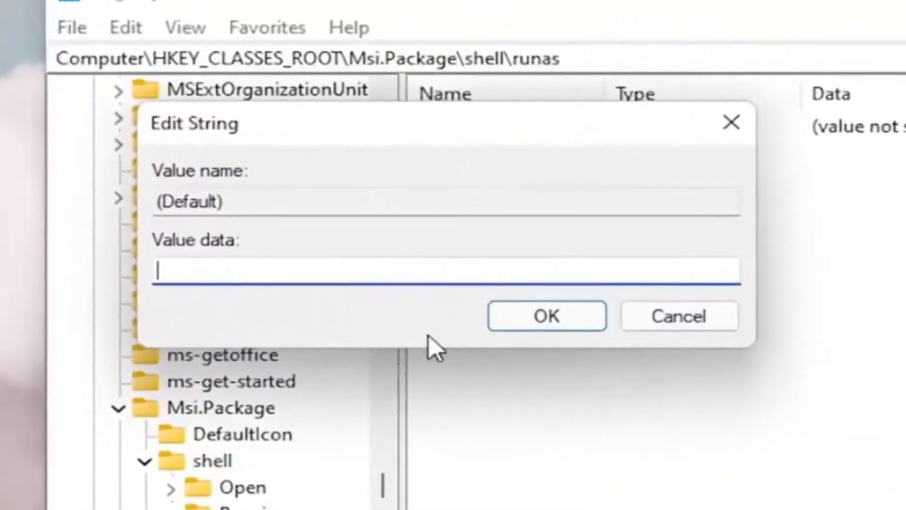
pyautogui.write('install')
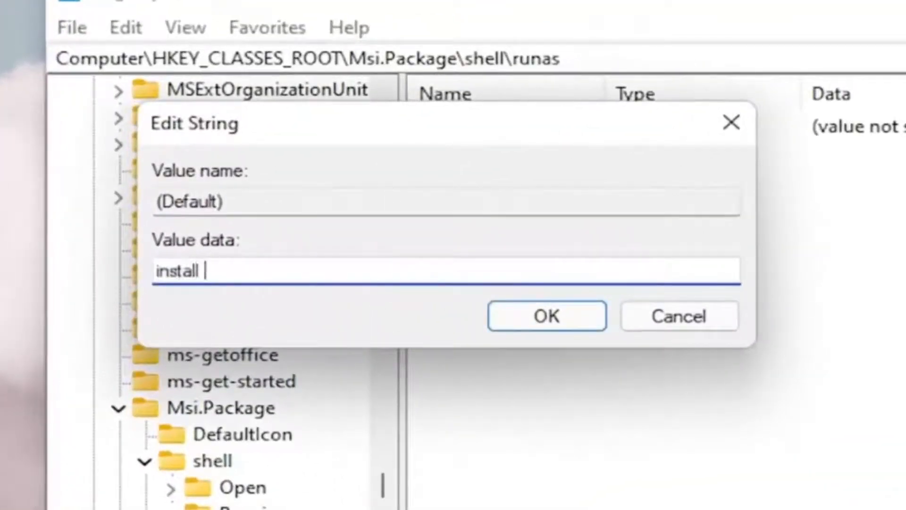
pyautogui.write('as &')
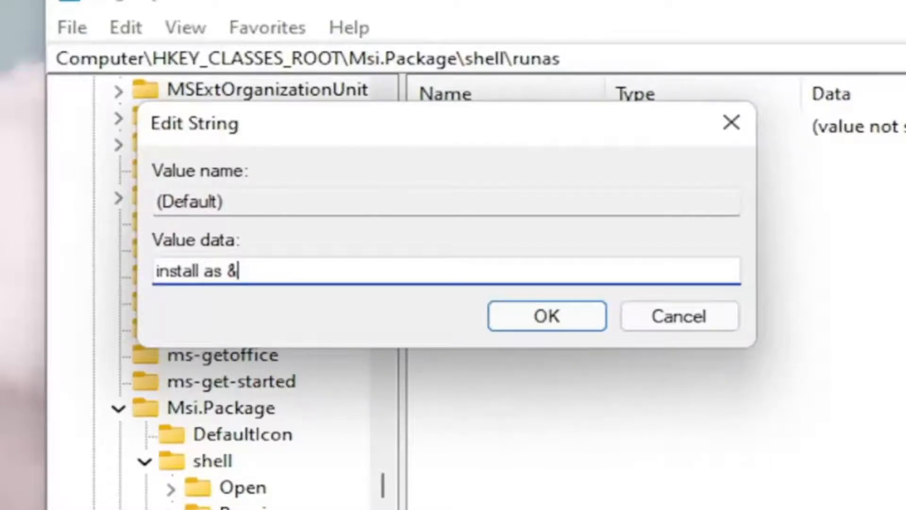
pyautogui.moveTo(237, 260)
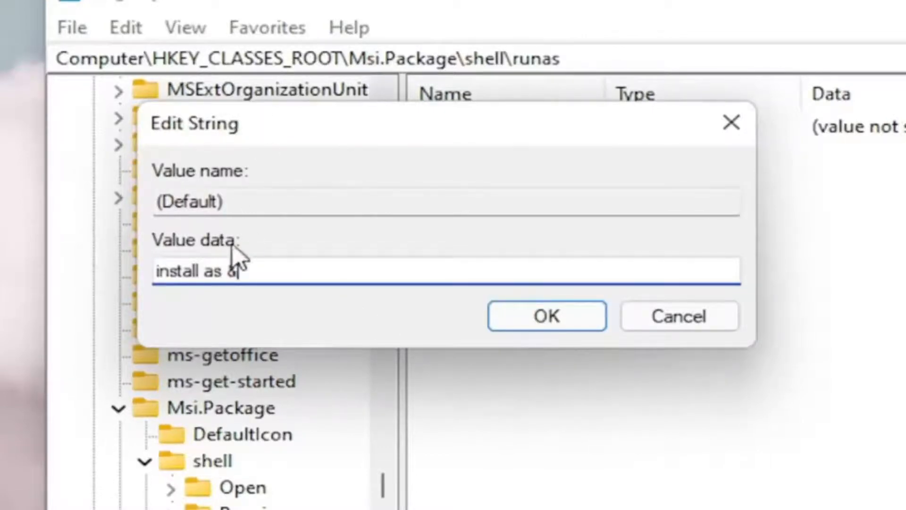
pyautogui.write('a')
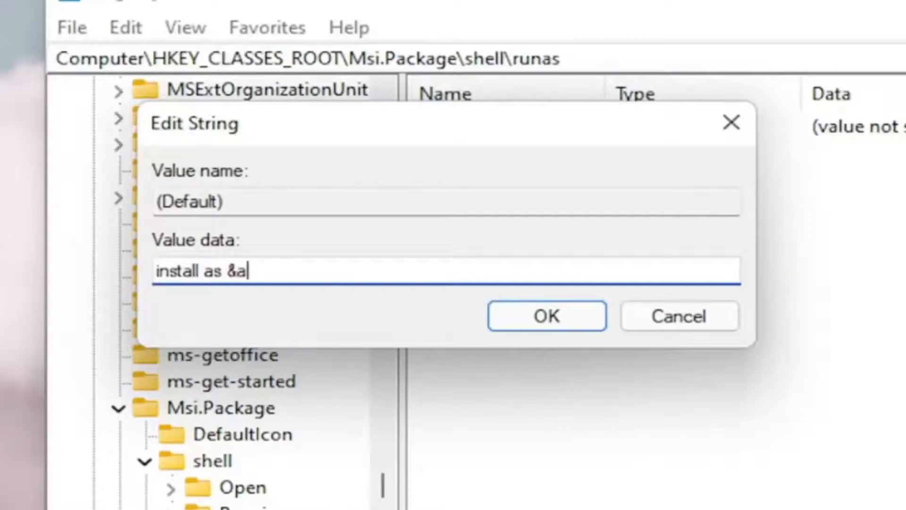
pyautogui.write('dministra')
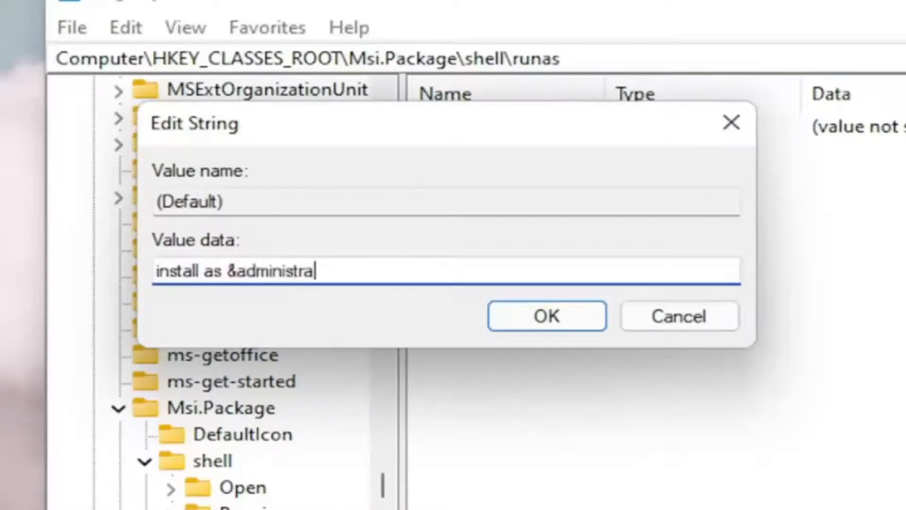
pyautogui.write('tor')
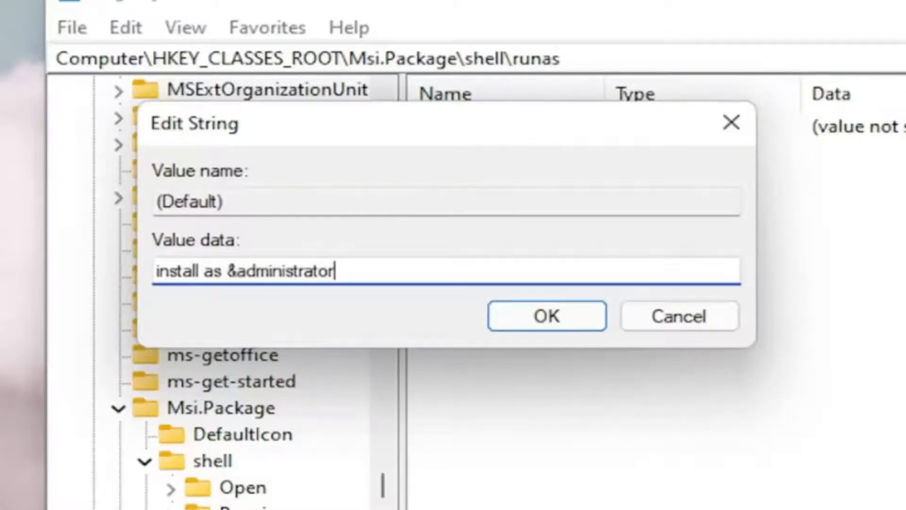
pyautogui.moveTo(468, 297)
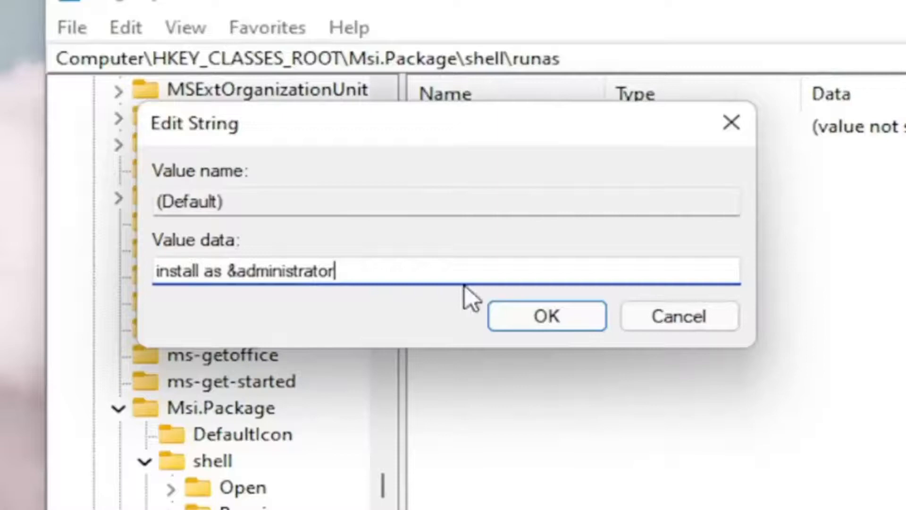
pyautogui.click(544, 316)
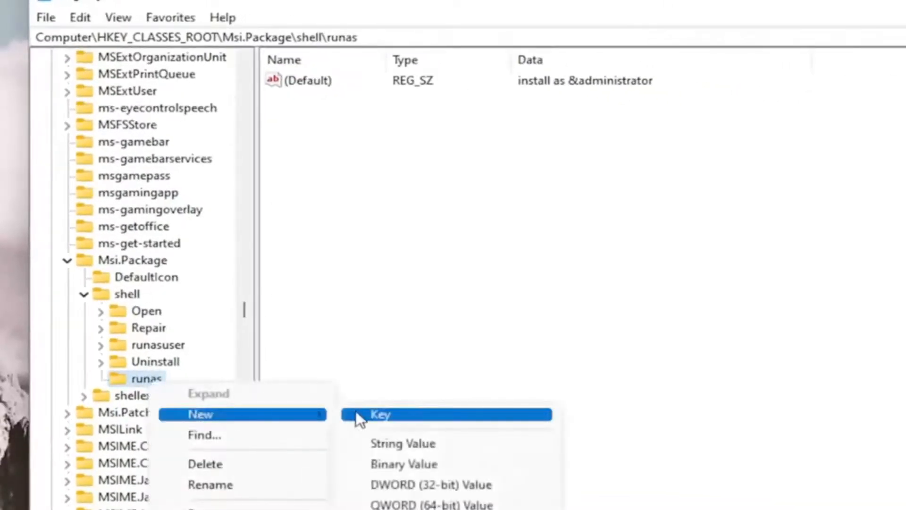
# - Create a new key named 'command' under runas
pyautogui.click(381, 413)
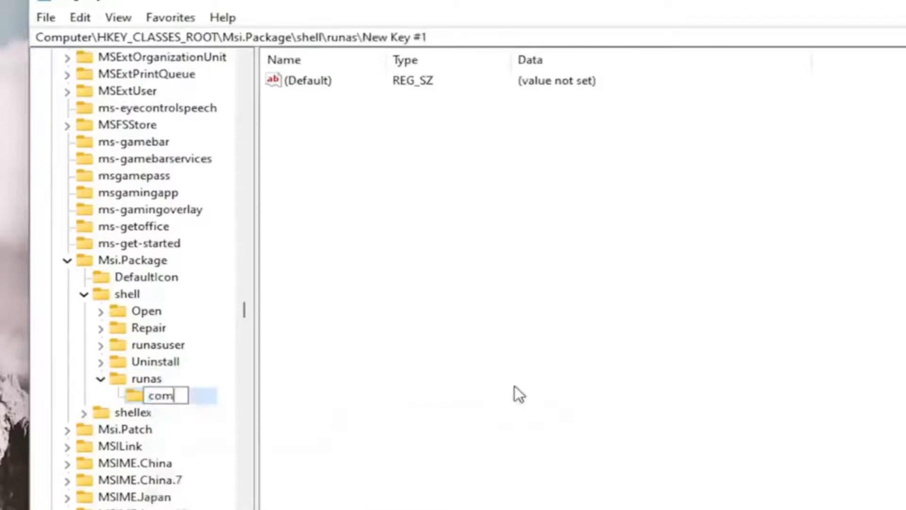
pyautogui.write('mand')
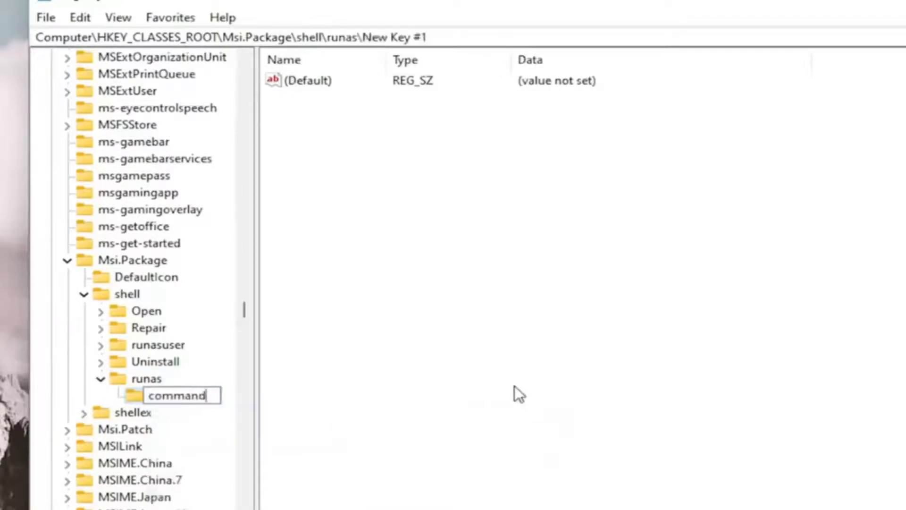
pyautogui.press('Return')
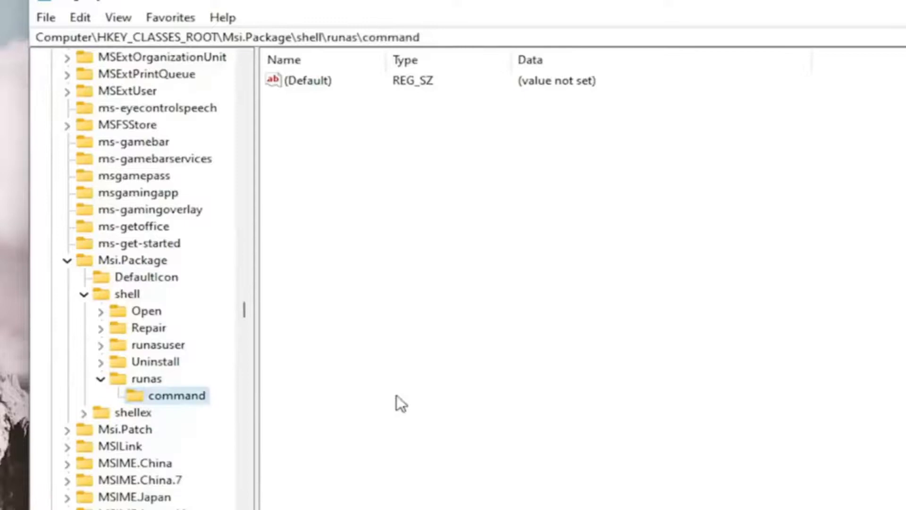
# - Set the command key's (Default) value to msiexec /i "%1"
pyautogui.click(308, 80)
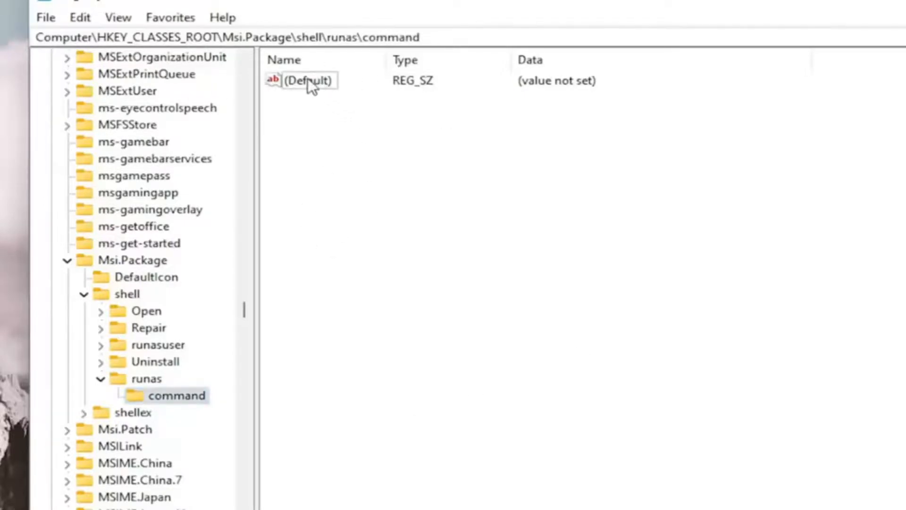
pyautogui.doubleClick(308, 80)
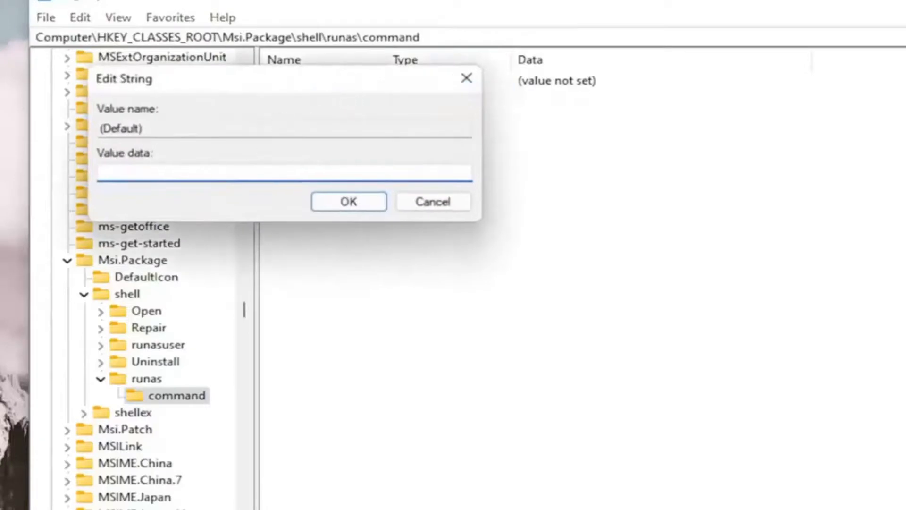
pyautogui.write('msiexec /i "%1"')
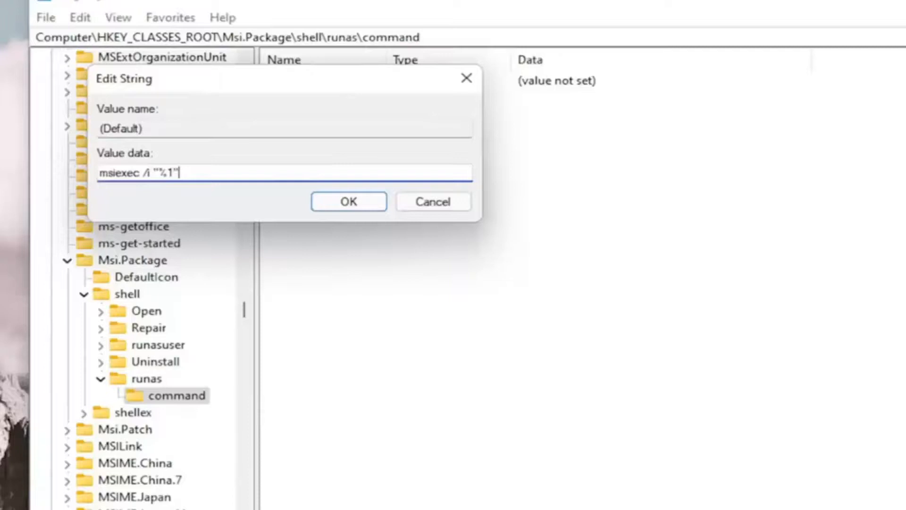
pyautogui.moveTo(149, 190)
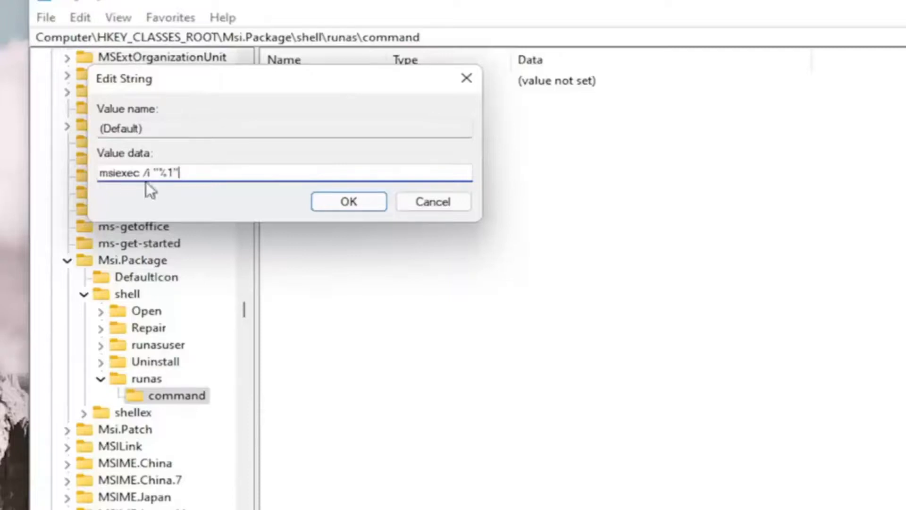
pyautogui.moveTo(160, 192)
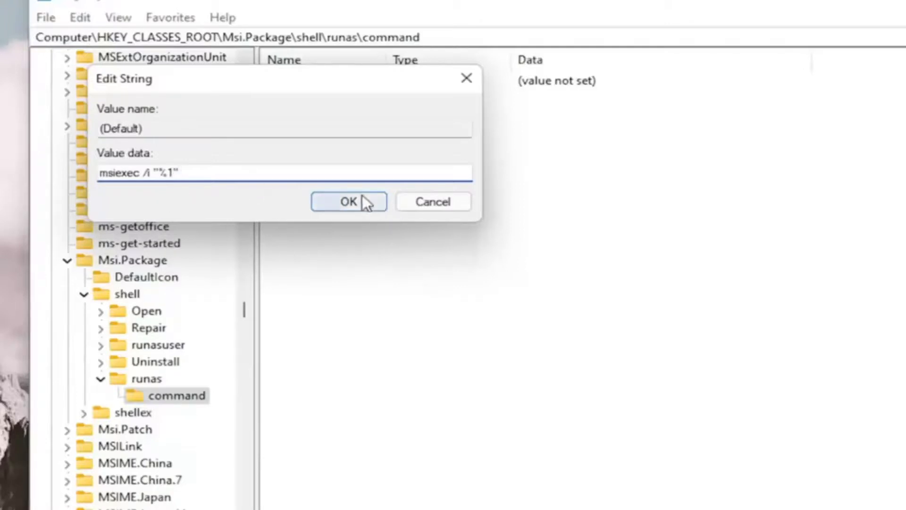
pyautogui.click(347, 201)
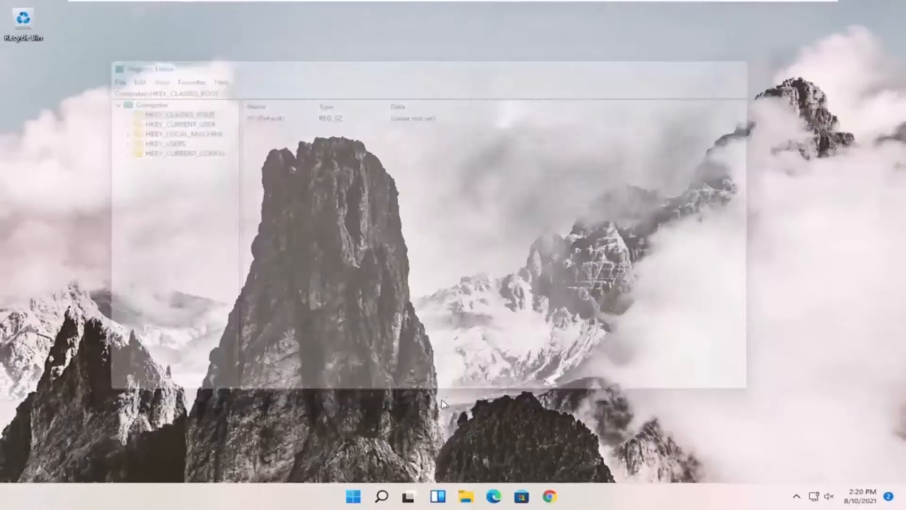
# - Restart Windows from the Start button's shutdown options
pyautogui.rightClick(355, 496)
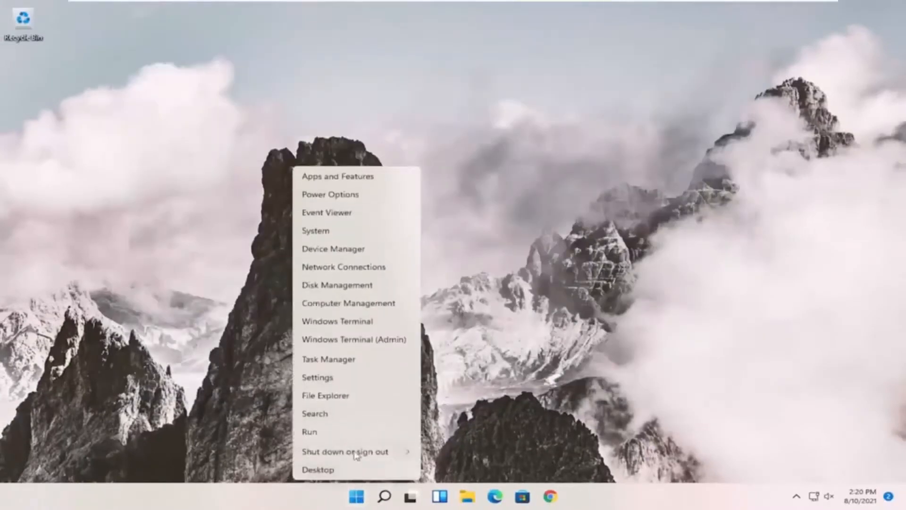
pyautogui.click(346, 451)
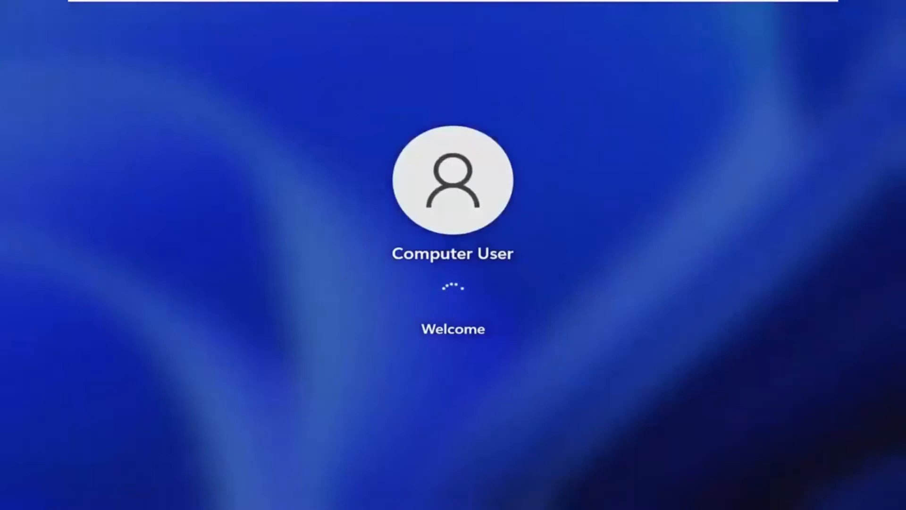